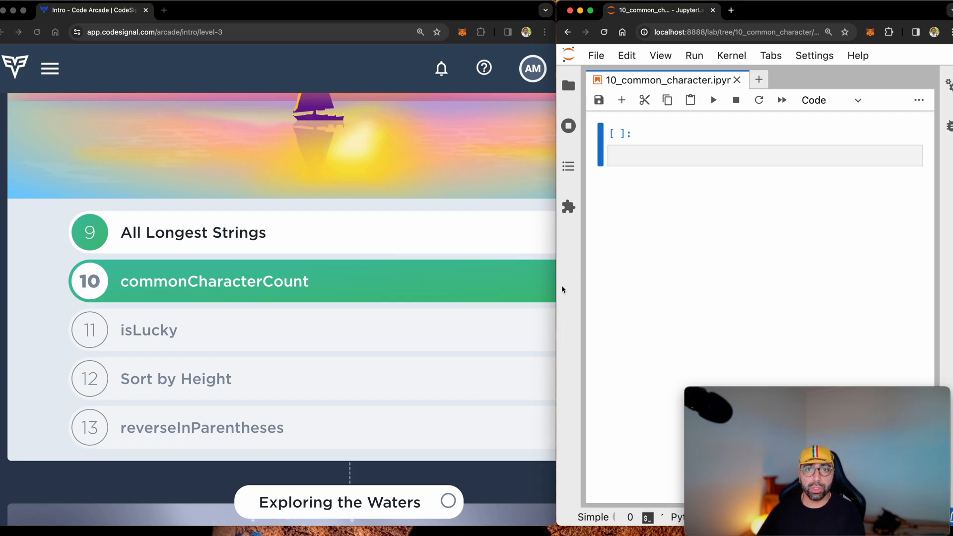
Open the commonCharacterCount level from the Intro arcade list.
left_click(212, 281)
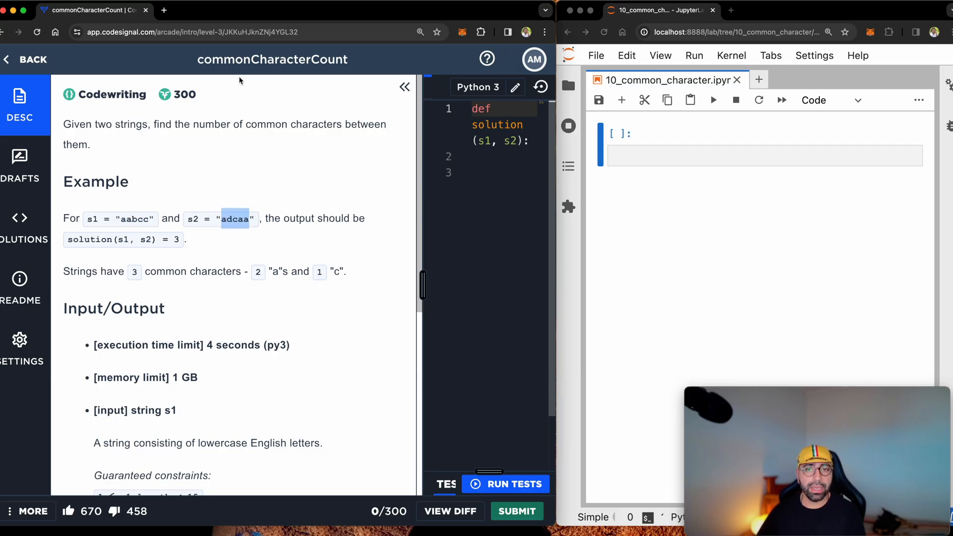
left_click_drag(152, 125, 295, 125)
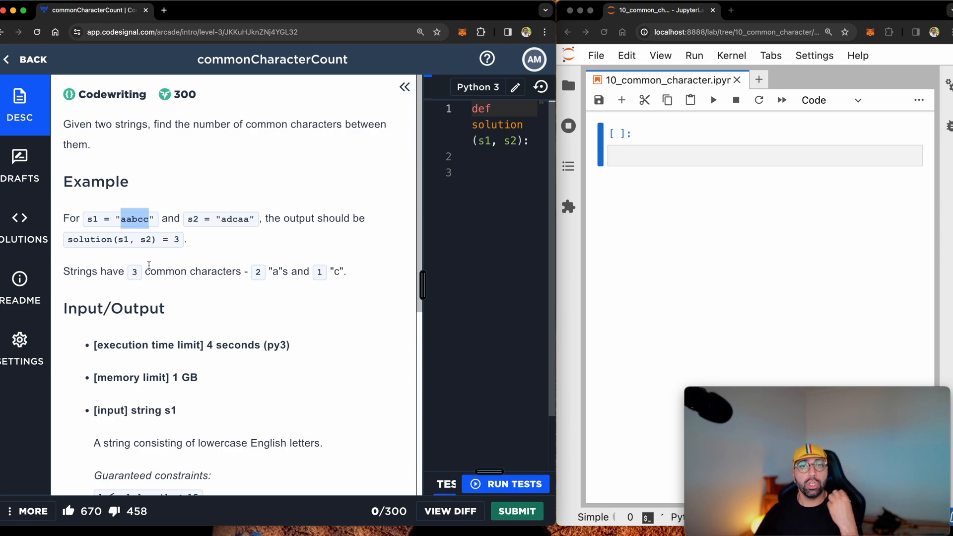
mouse_move(232, 229)
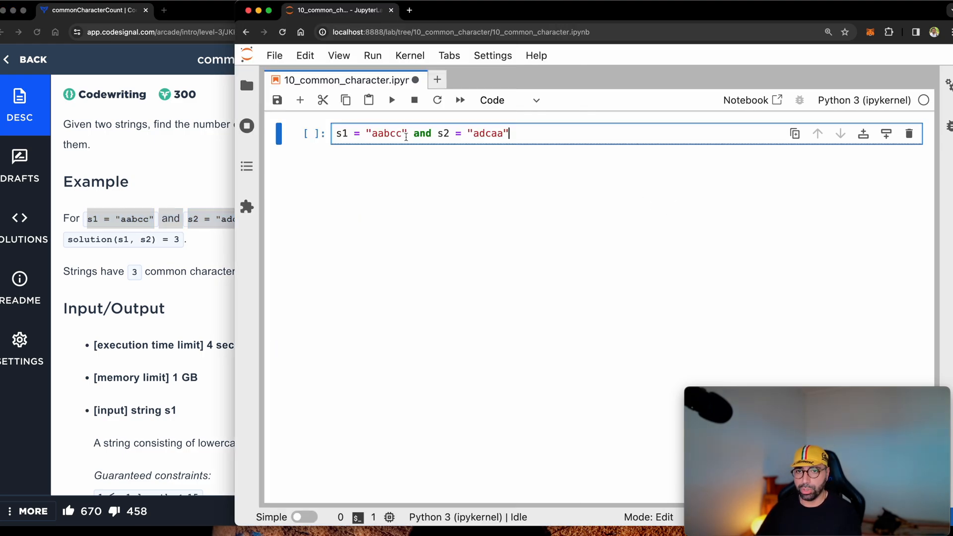
Run a cell defining s1 = "aabcc" and s2 = "adcaa" on separate lines.
key("Backspace")
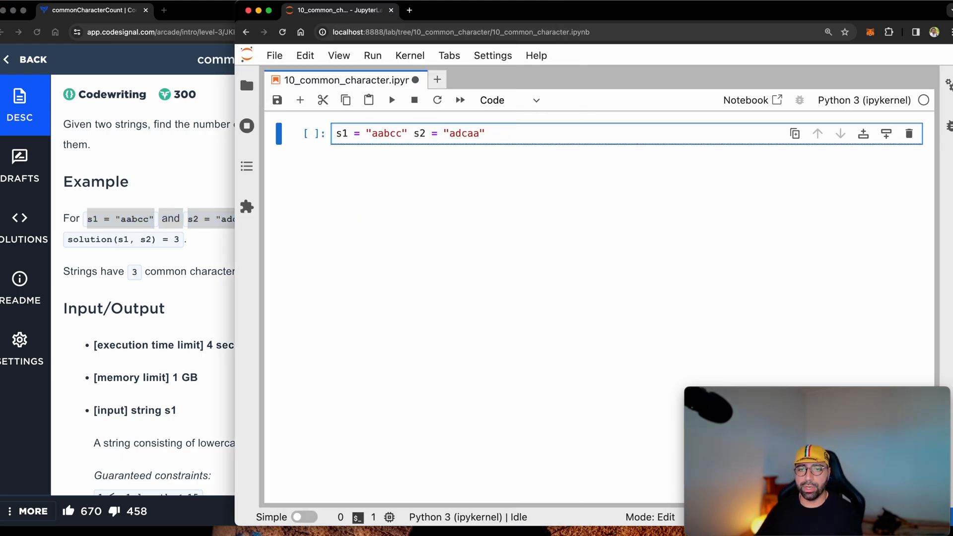
key("Enter")
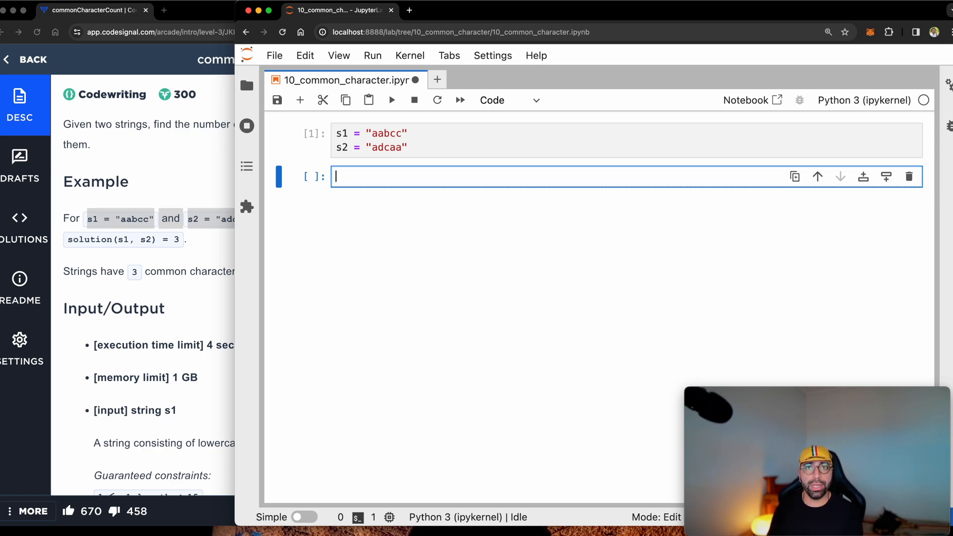
Run a cell creating empty dictionaries counter_1 = {} and counter_2 = {}.
type("coui")
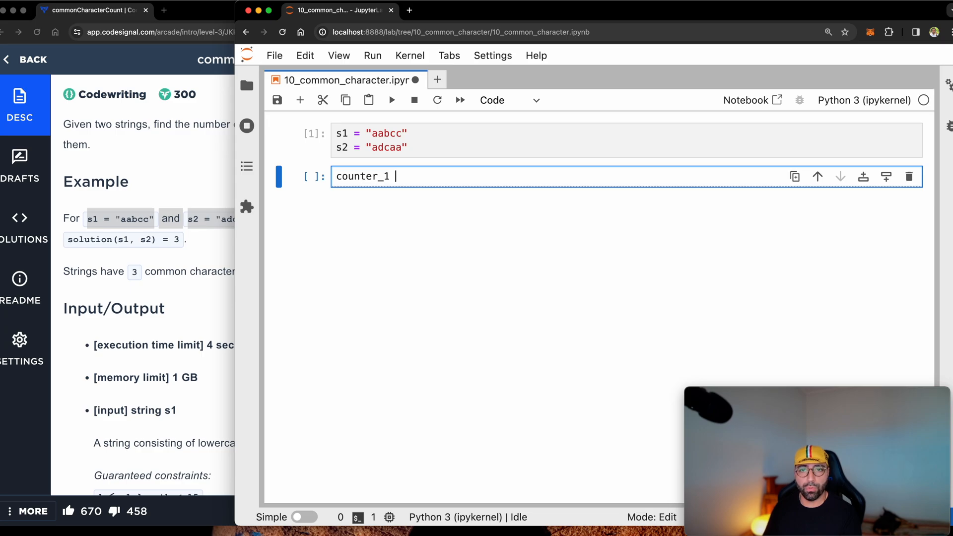
type("= {}")
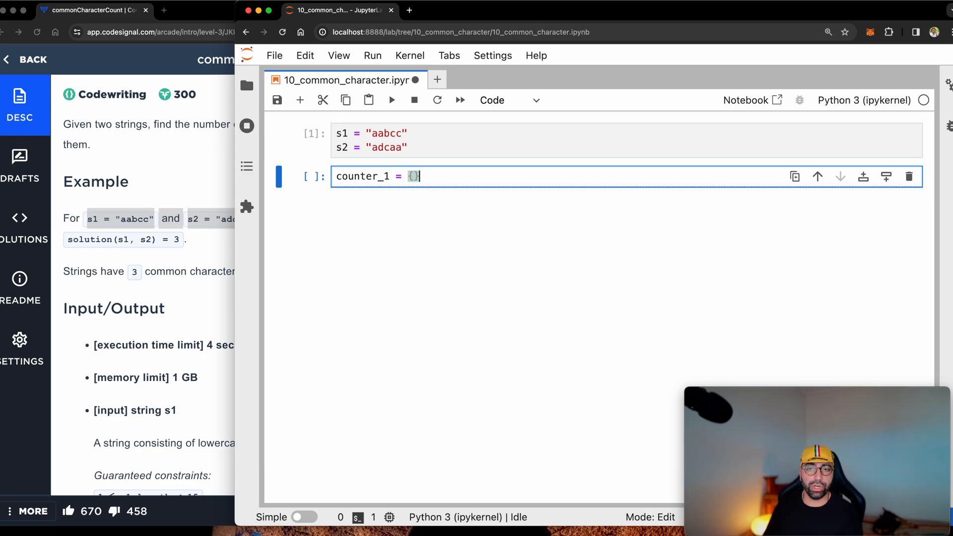
type("counter_")
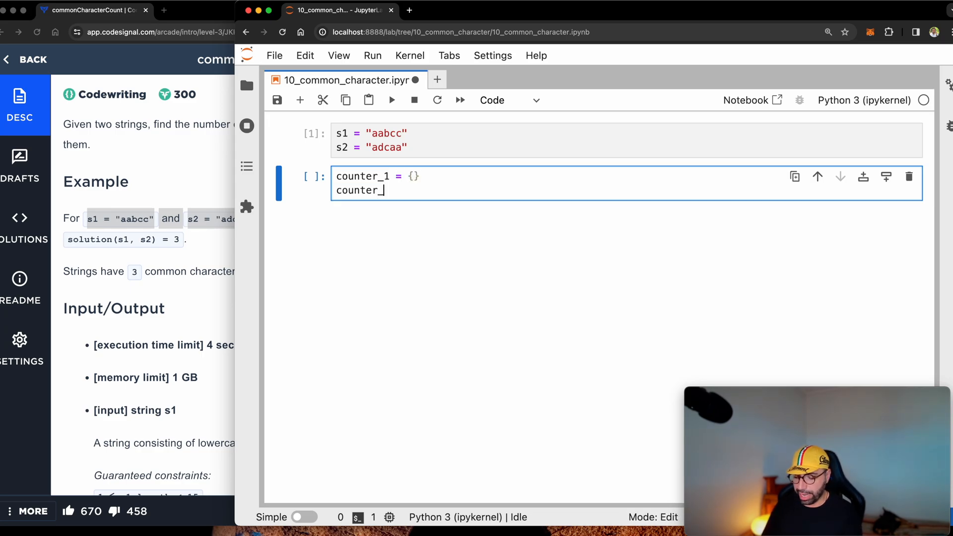
type("_2 = {}")
type("for")
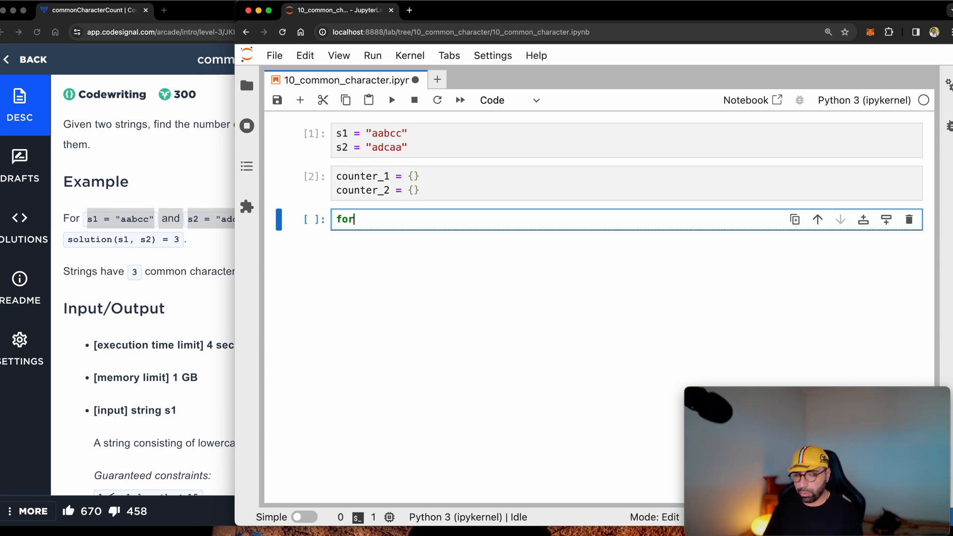
Loop over s1 printing each letter, correcting 'letters' to 'letter' so it outputs a, a, b, c, c.
type("letter")
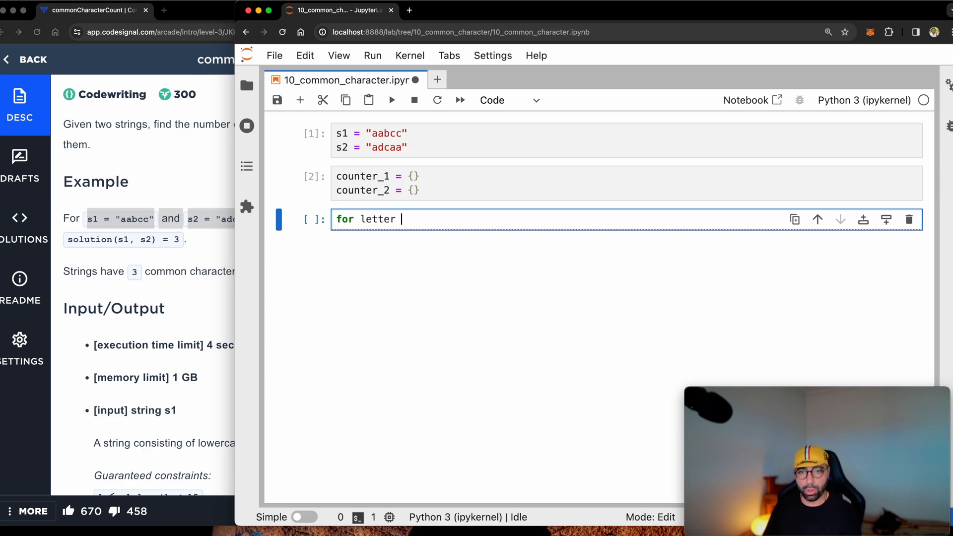
type("in")
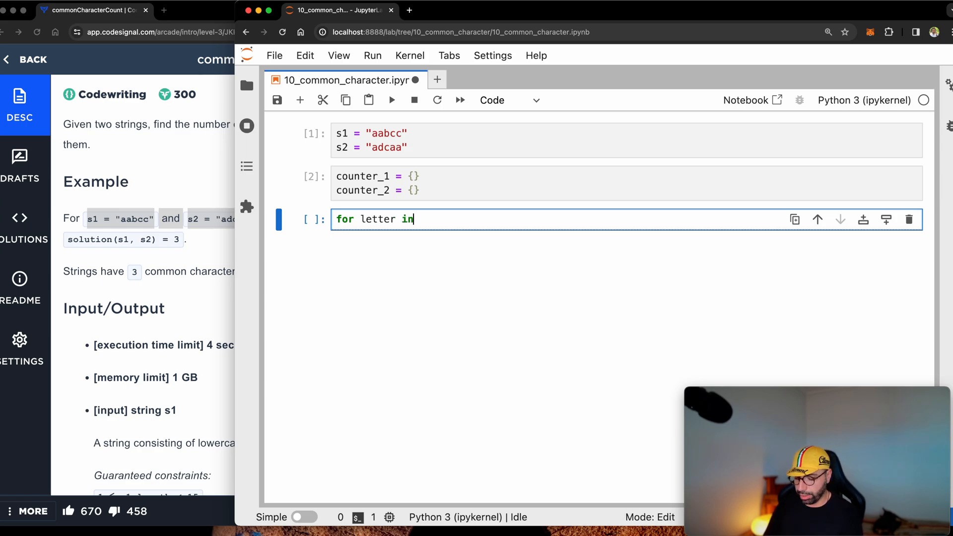
type("s1:")
type("print(letters)")
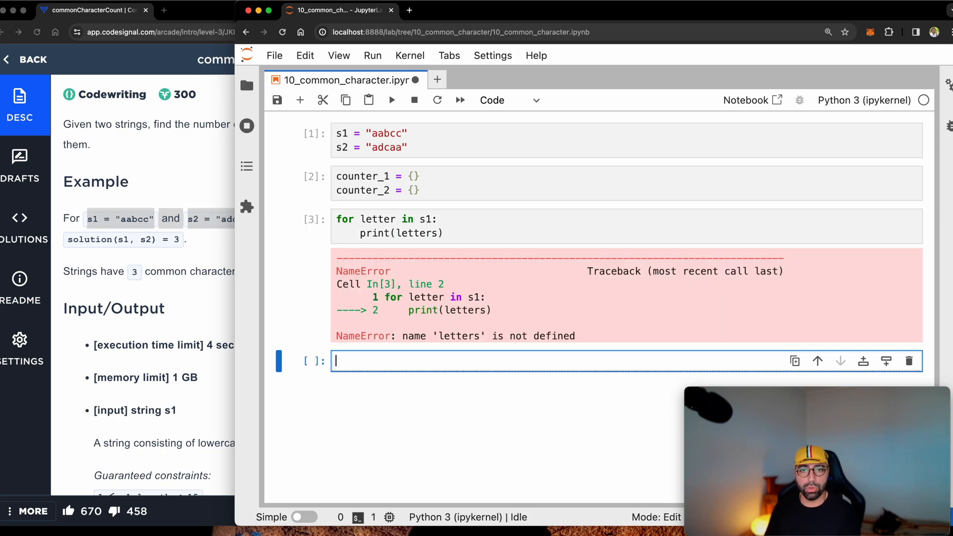
left_click(443, 232)
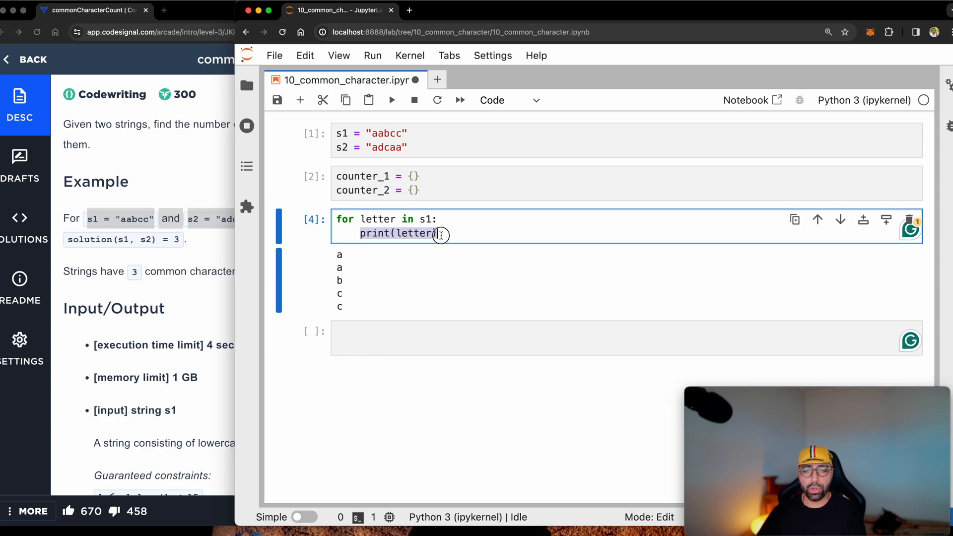
Count s1's letters with counter_1[letter] = counter_1.get(letter, 0) + 1 and print {'a': 2, 'b': 1, 'c': 2}.
type("counter_1[")
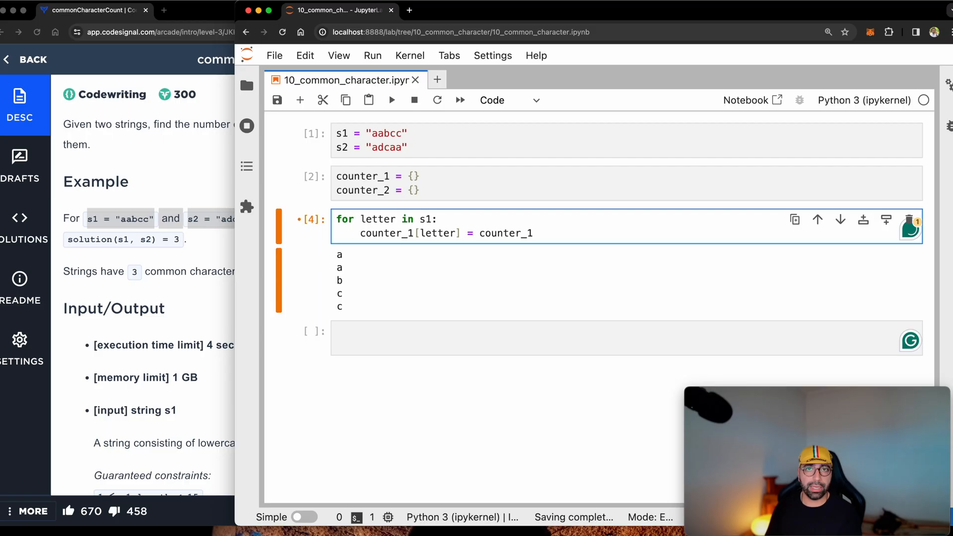
type(".get(")
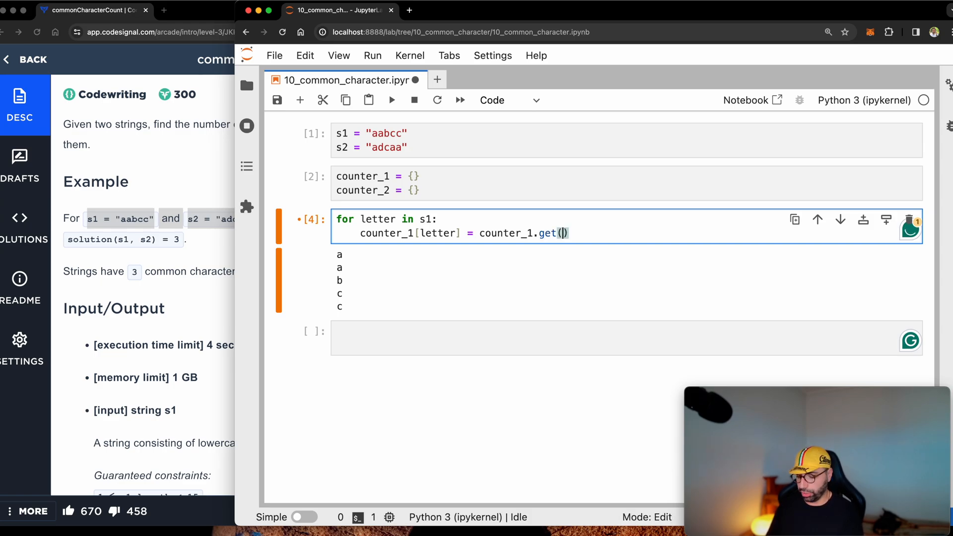
type("letter")
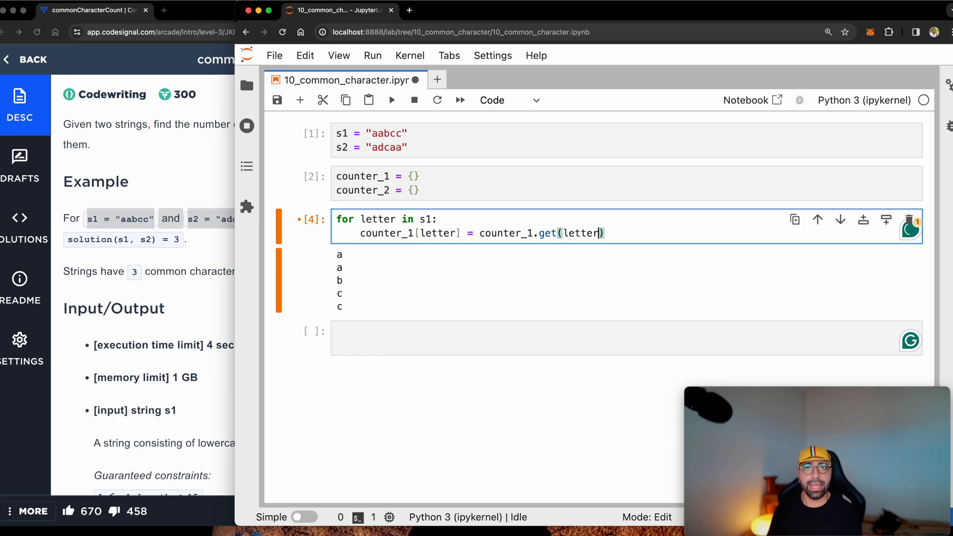
type(", 0")
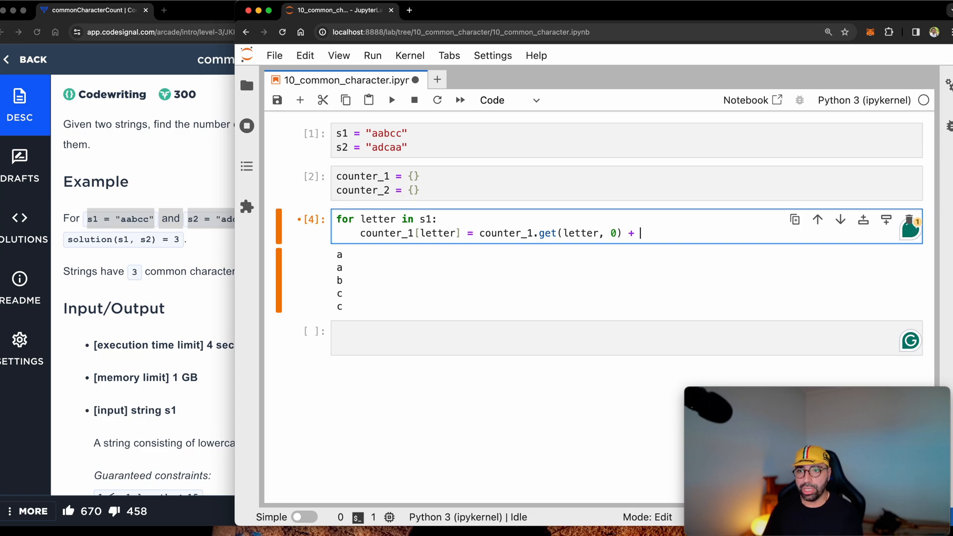
type("1")
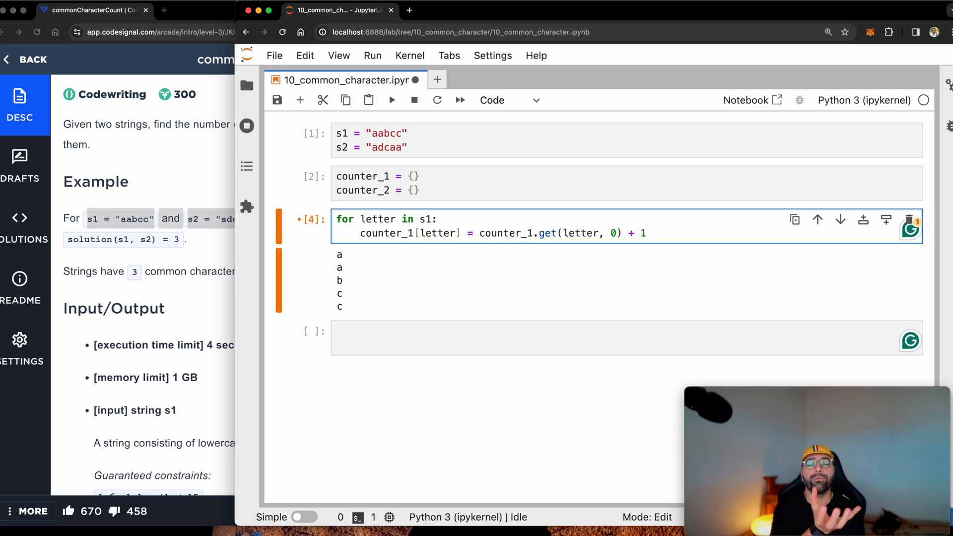
key("enter")
type("print(counter_1)")
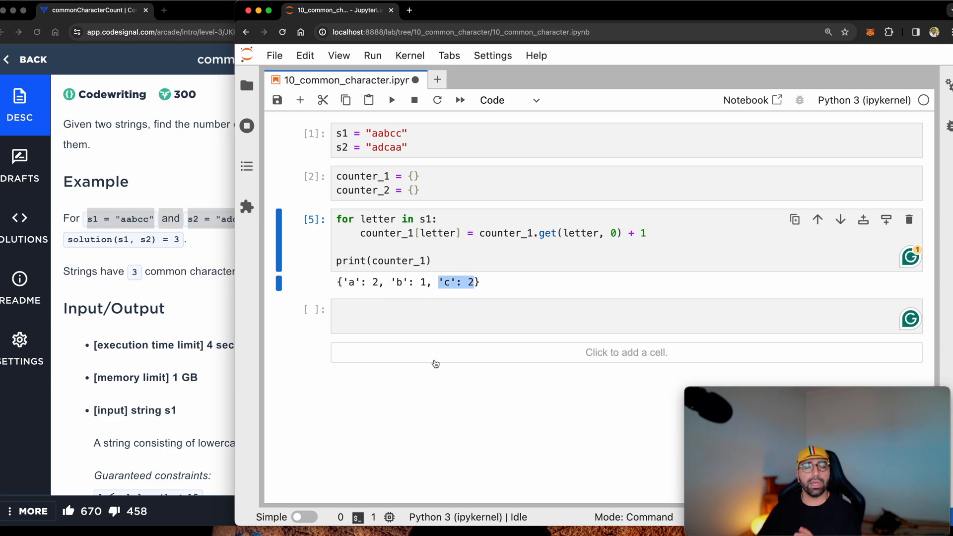
Reuse the counting loop for s2 and counter_2, printing {'a': 3, 'd': 1, 'c': 1}.
left_click(434, 260)
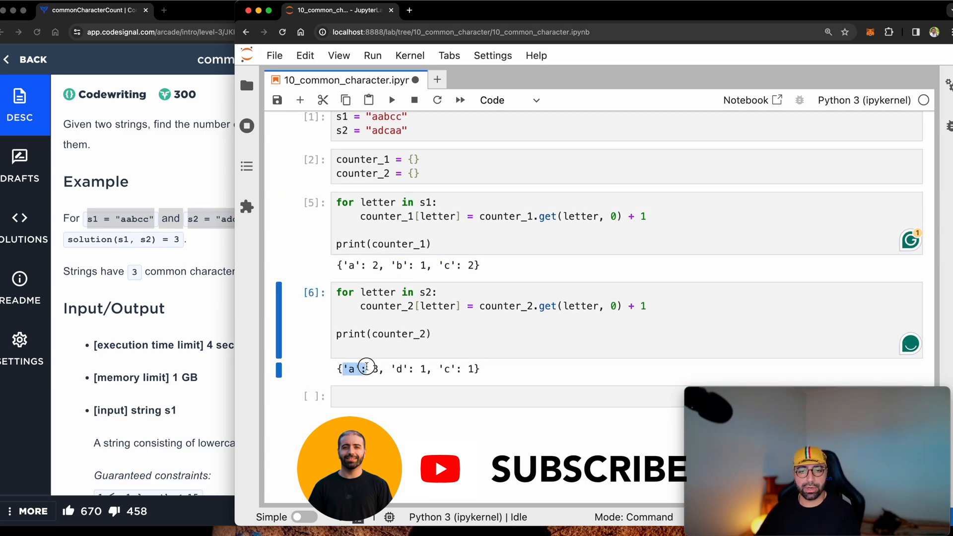
double_click(402, 369)
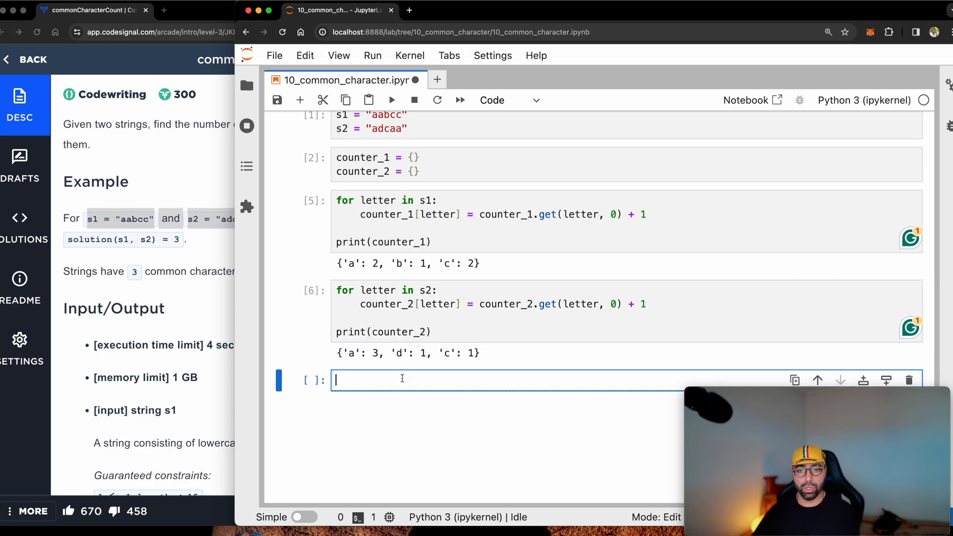
Set common_count = 0 and loop over counter_1 printing its keys a, b, c.
type("common")
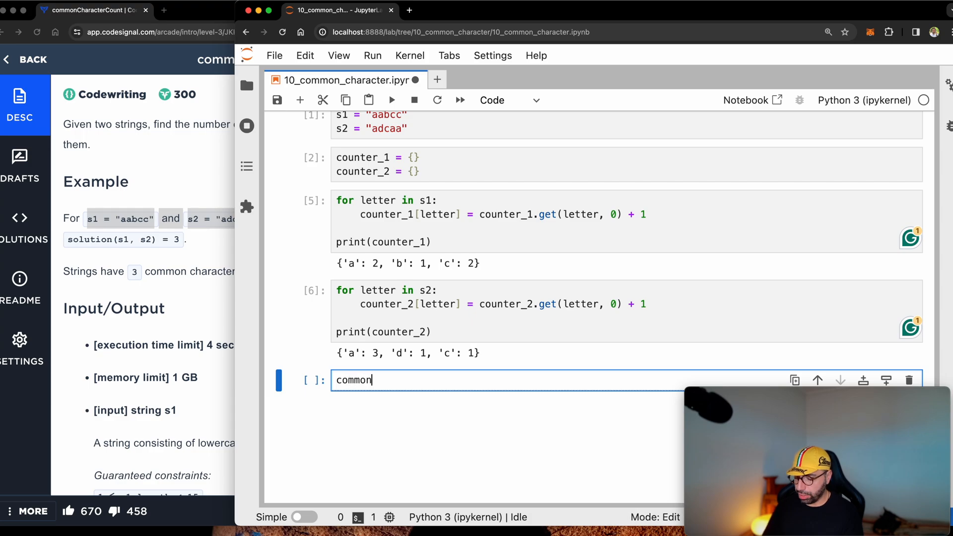
type("_count = 0")
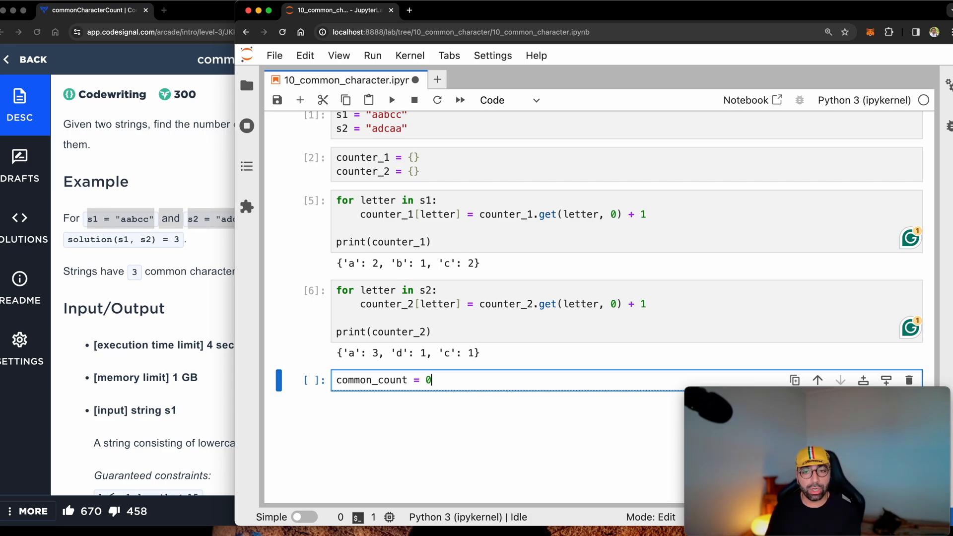
scroll("down", 3)
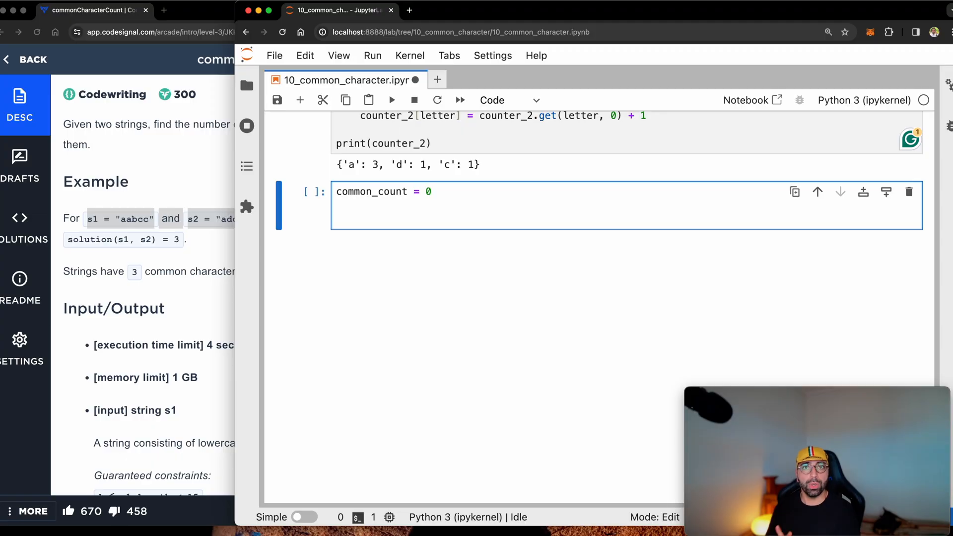
type("for")
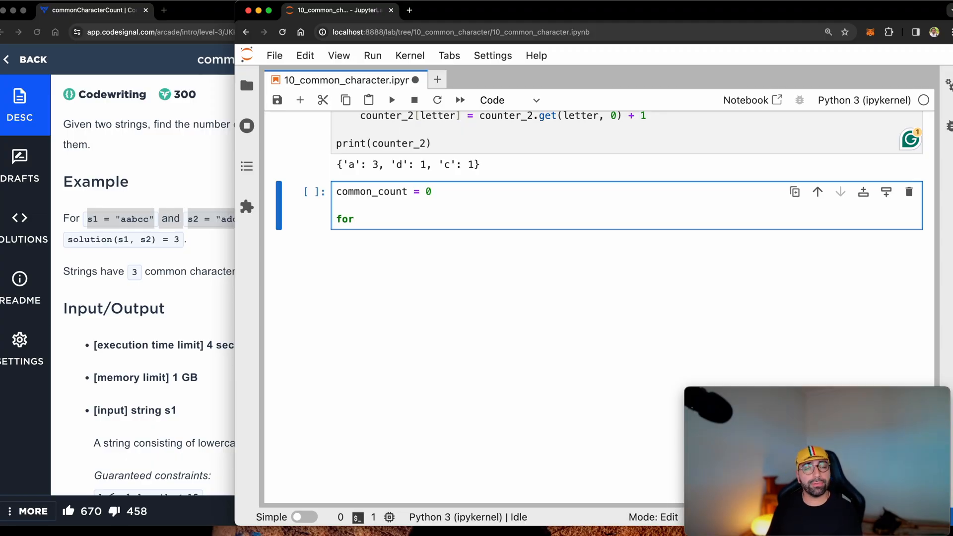
type("lette")
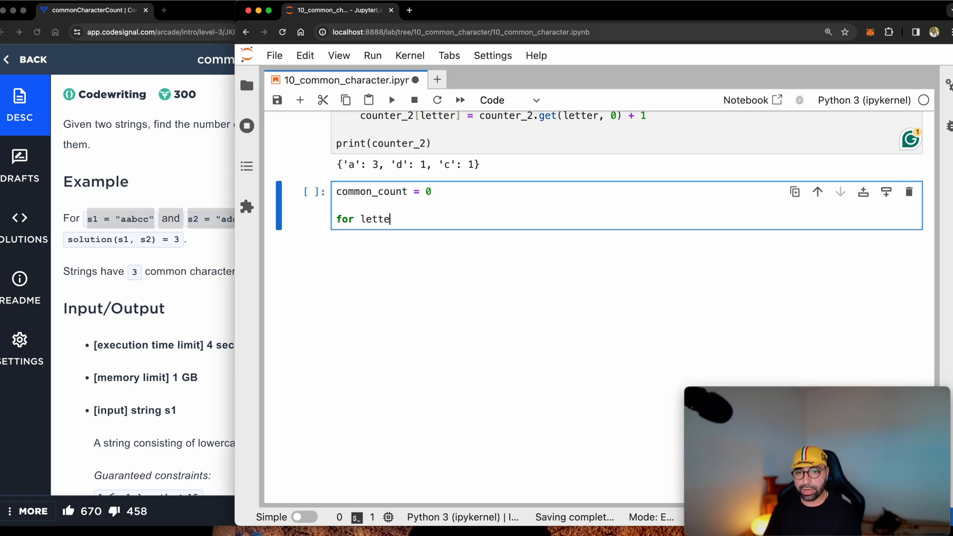
type("r in count_")
type("print(letter")
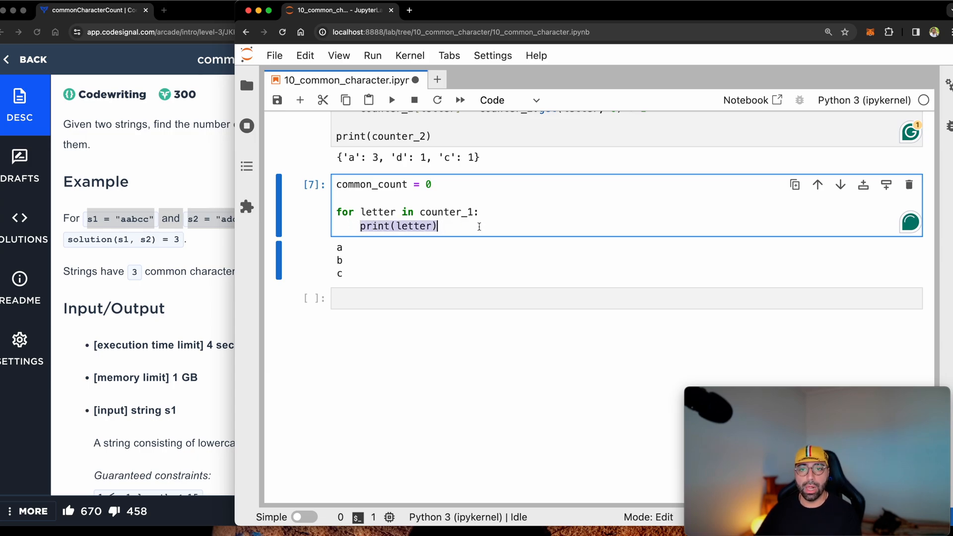
For letters also in counter_2, take min(counter_1[letter], counter_2[letter]).
type("if")
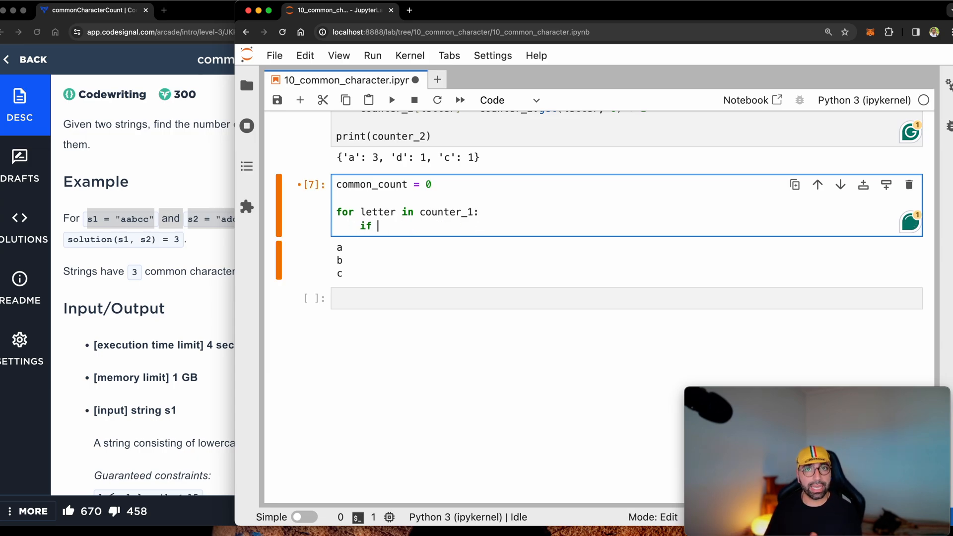
type("letter in counter_2:")
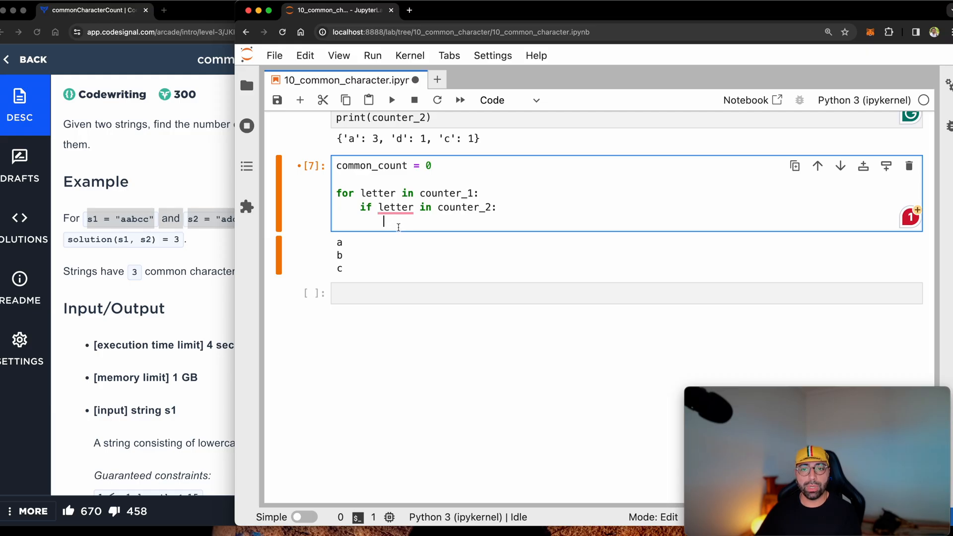
type("min(co")
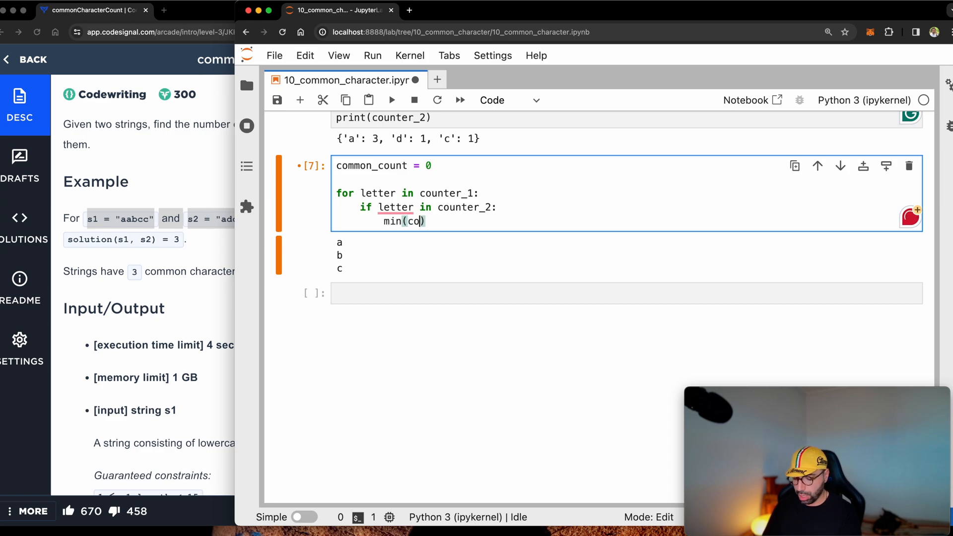
type("unter_1[")
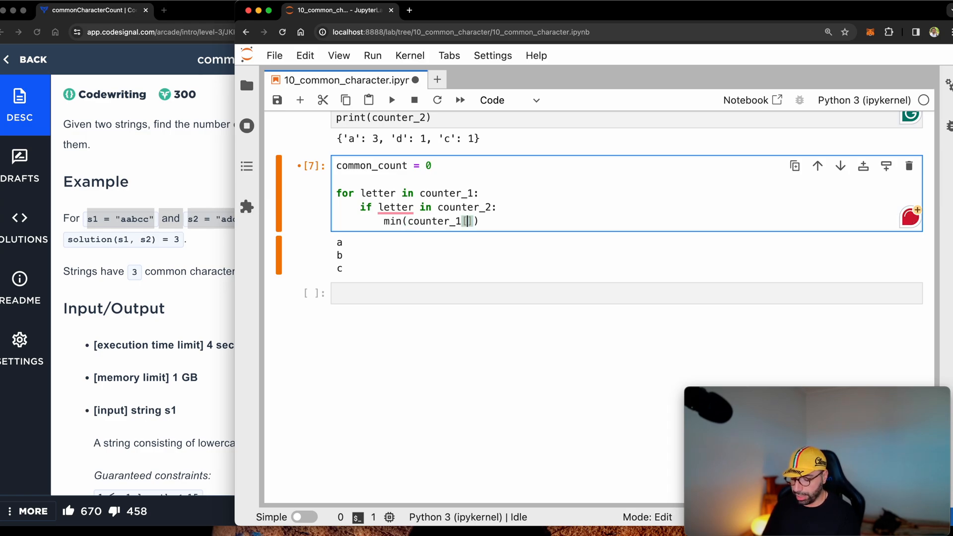
type("[letter],")
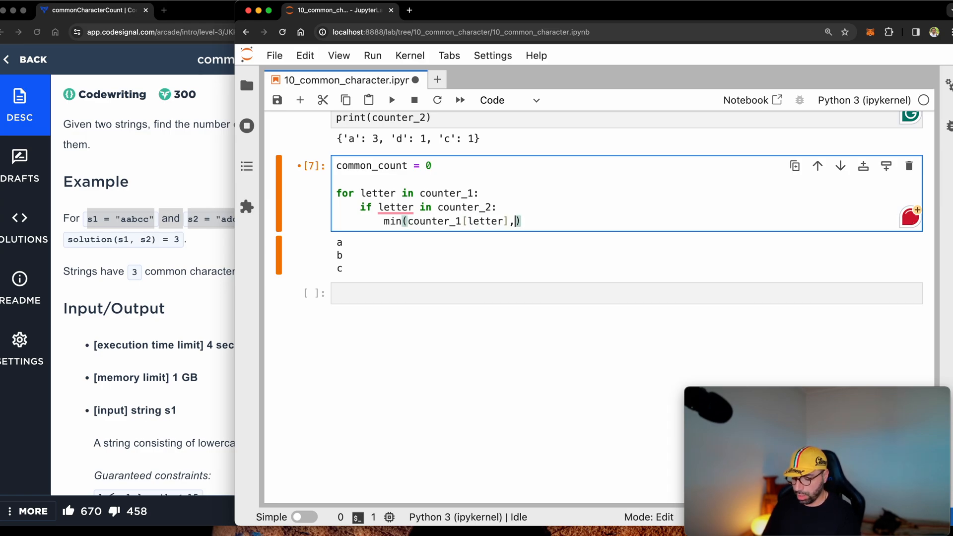
type("counter_2")
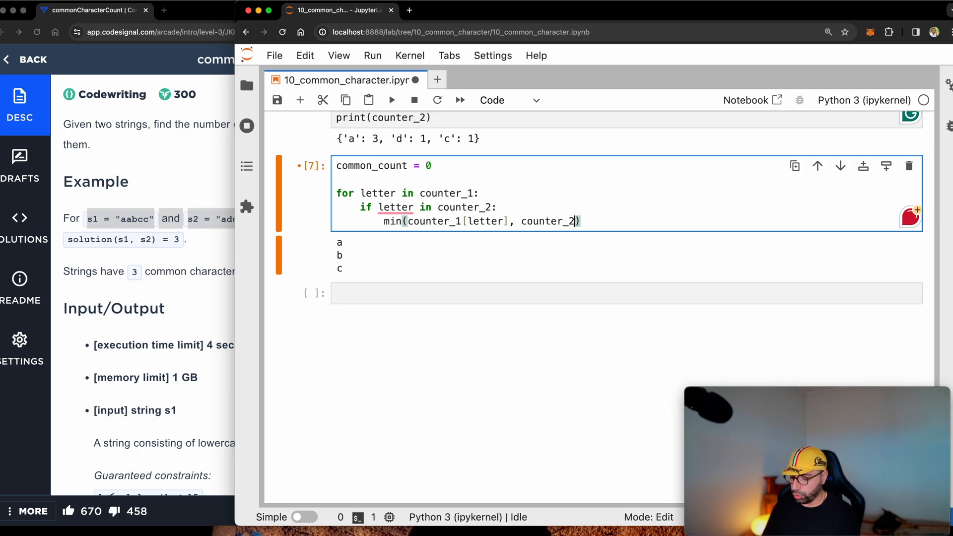
type("[letter]")
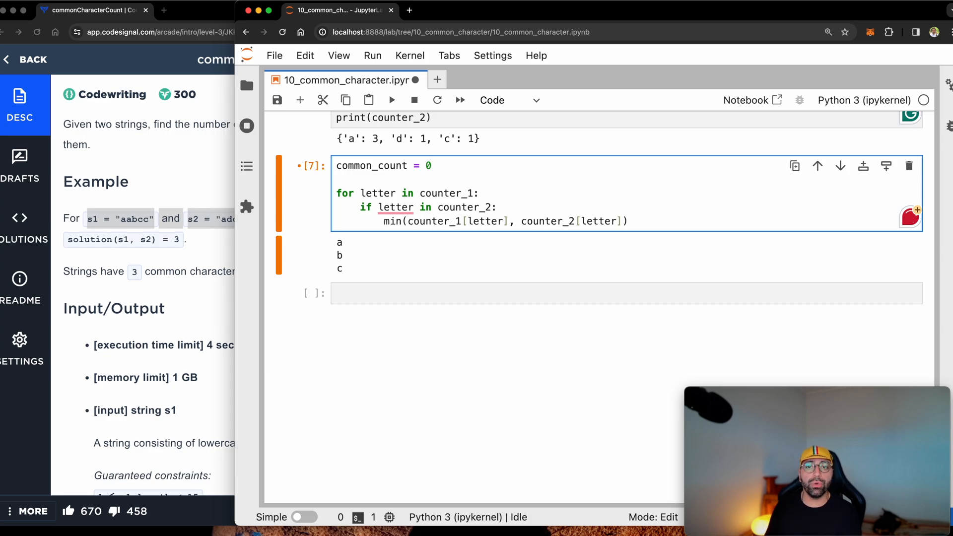
Add that minimum to common_count and print it, outputting 3.
type("common_count +=")
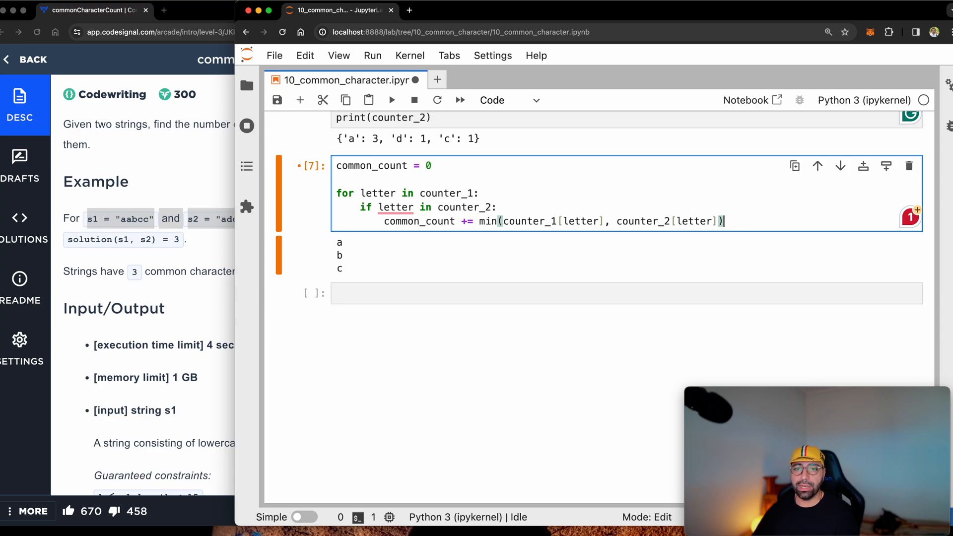
type("print(common_count")
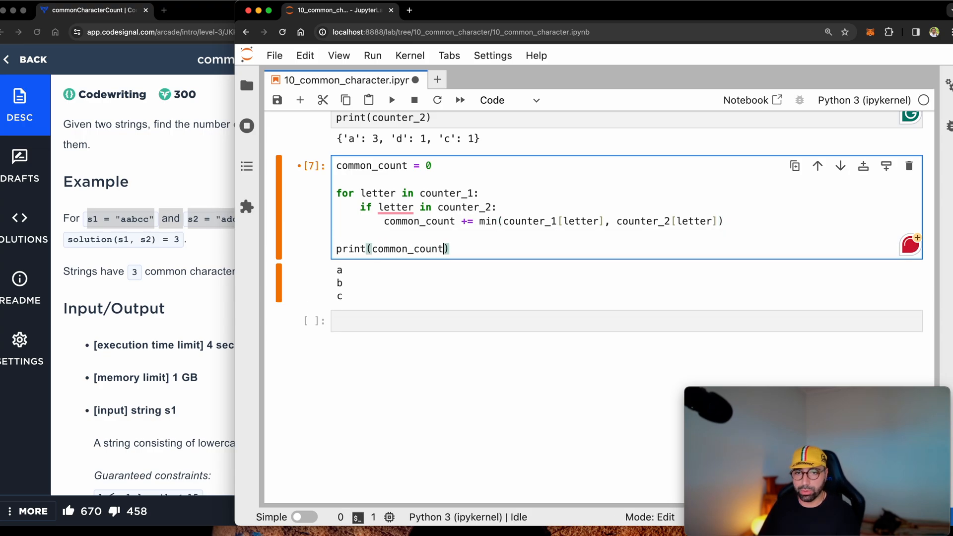
key("shift+enter")
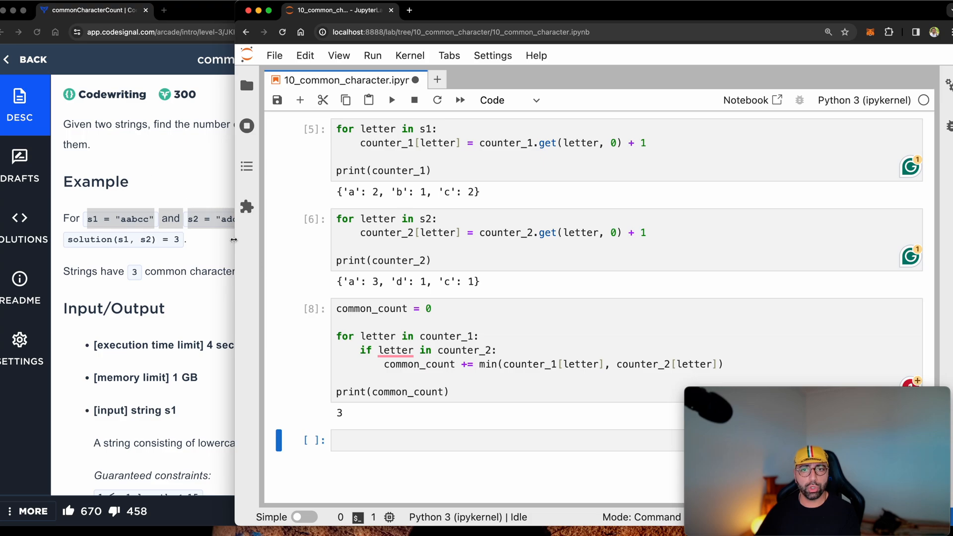
Copy the counter setup and all three loops into one new indented cell.
left_click(723, 364)
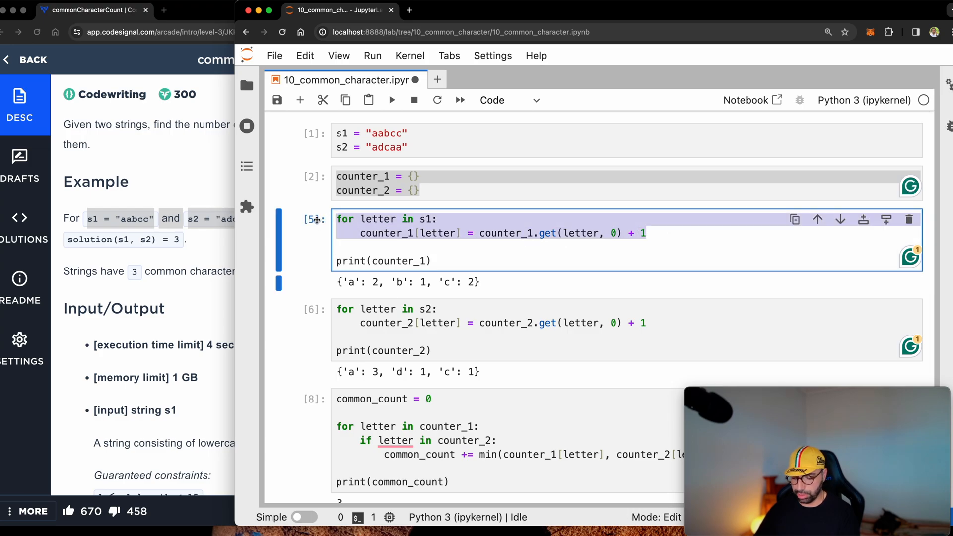
scroll("down", 3)
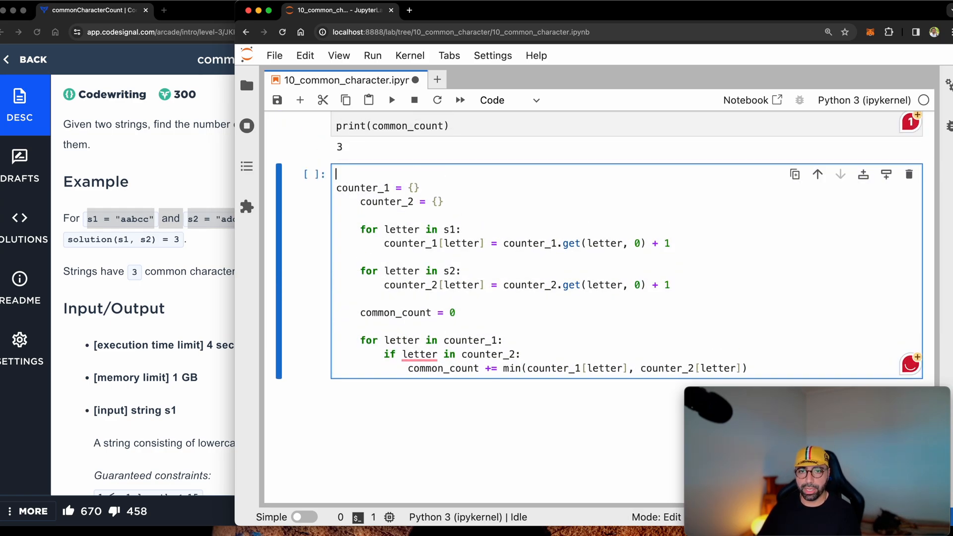
Wrap the code in def solution(s1, s2): returning common_count and run the cell.
type("def")
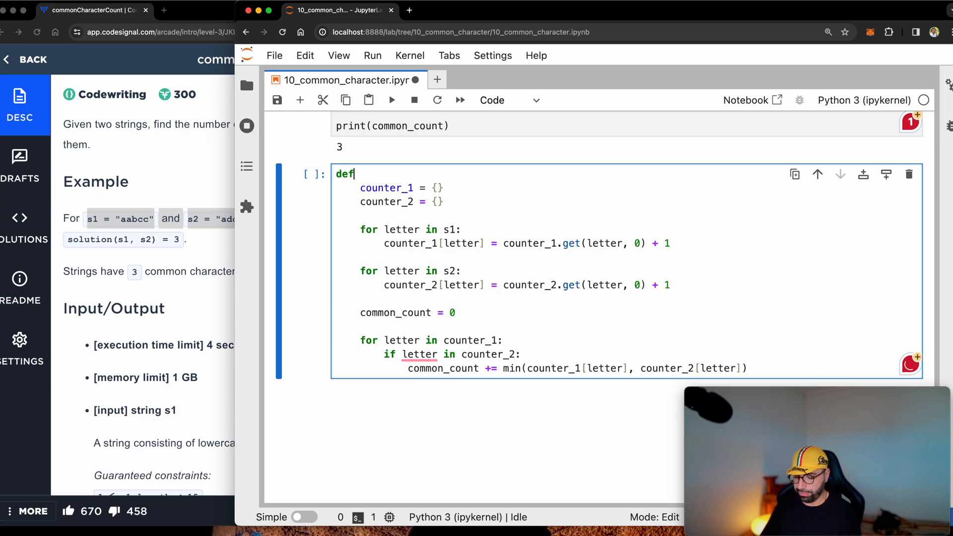
type("solution()")
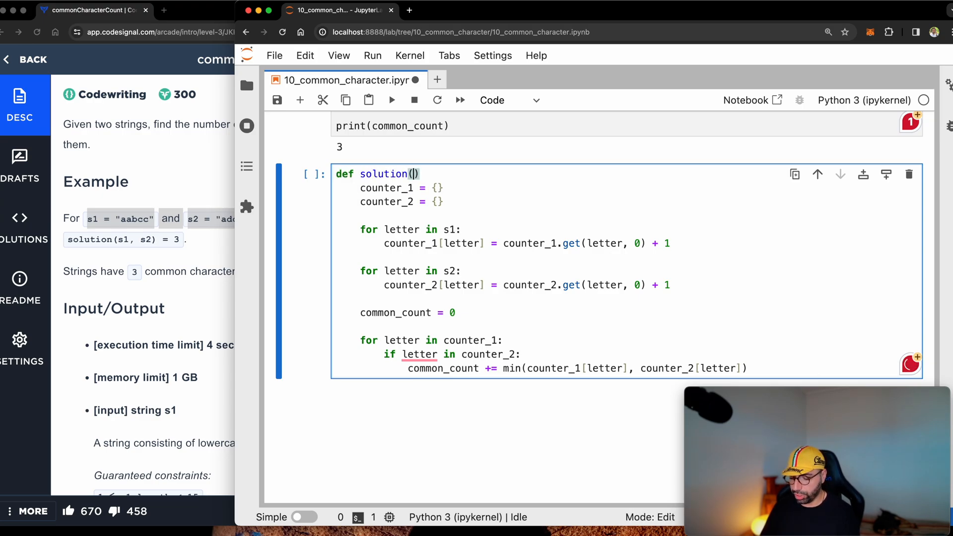
type("s1, s2")
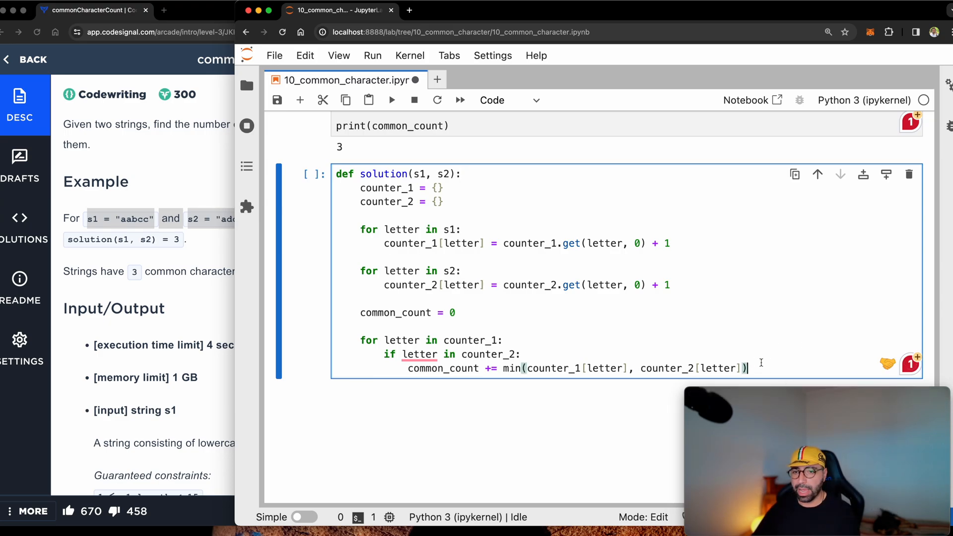
key("enter")
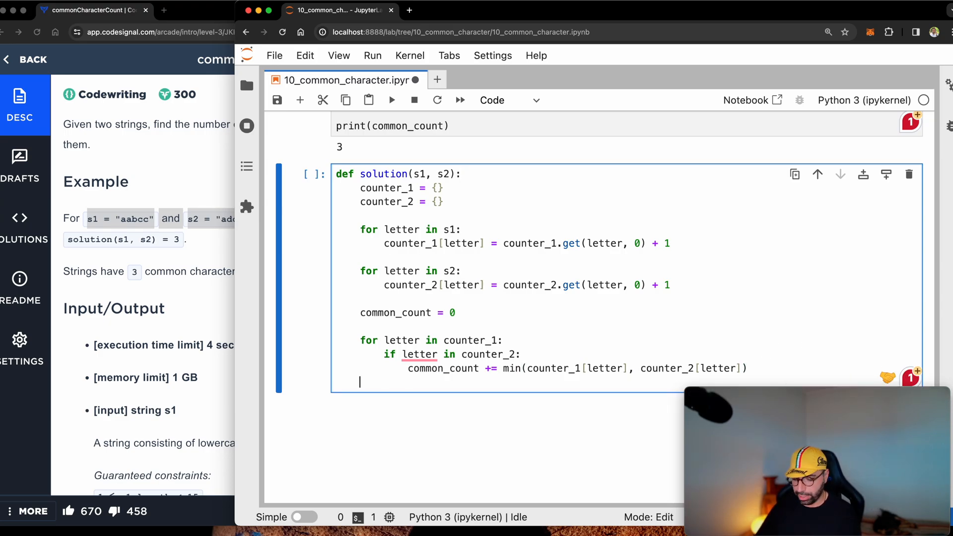
type("return common")
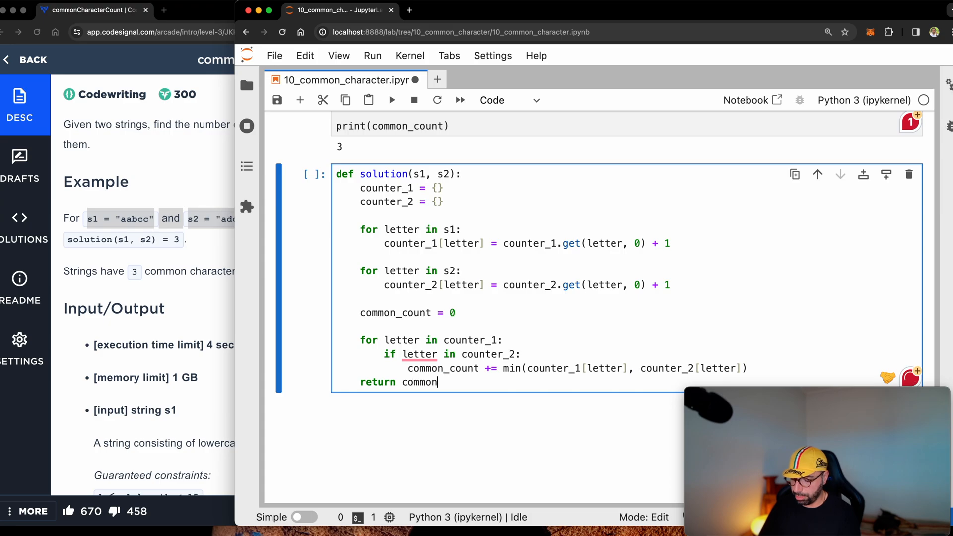
type("_count")
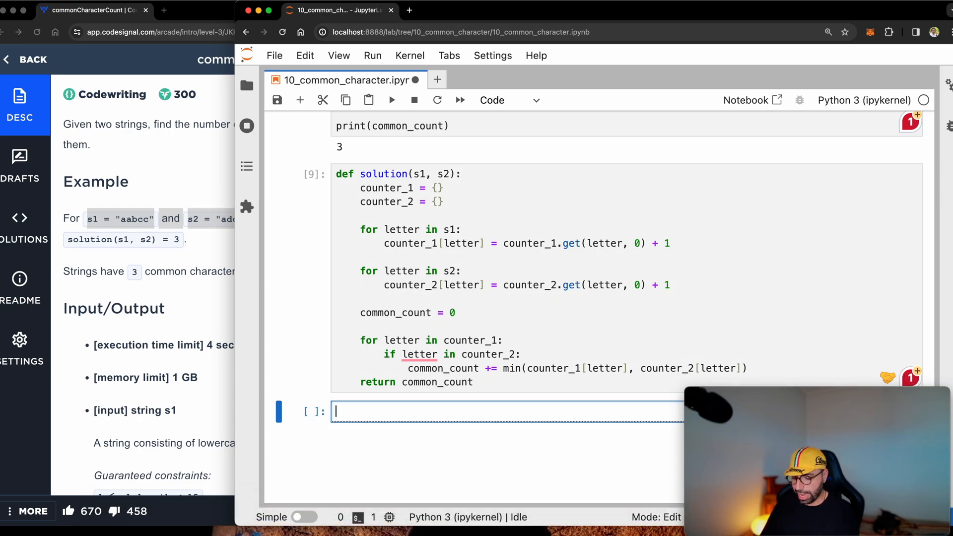
Run solution(s1, s2) in a new cell and get 3 as the result.
type("solution(s1, s2")
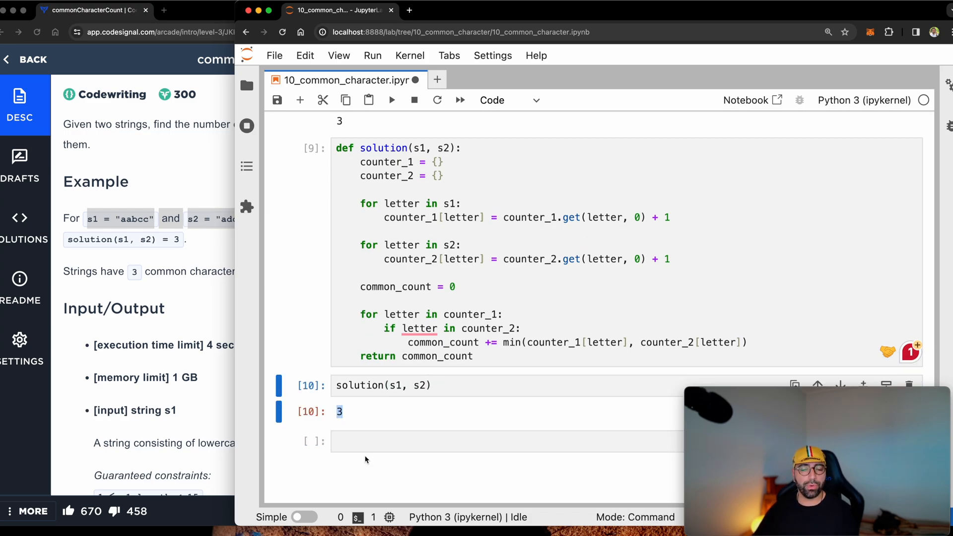
left_click(448, 315)
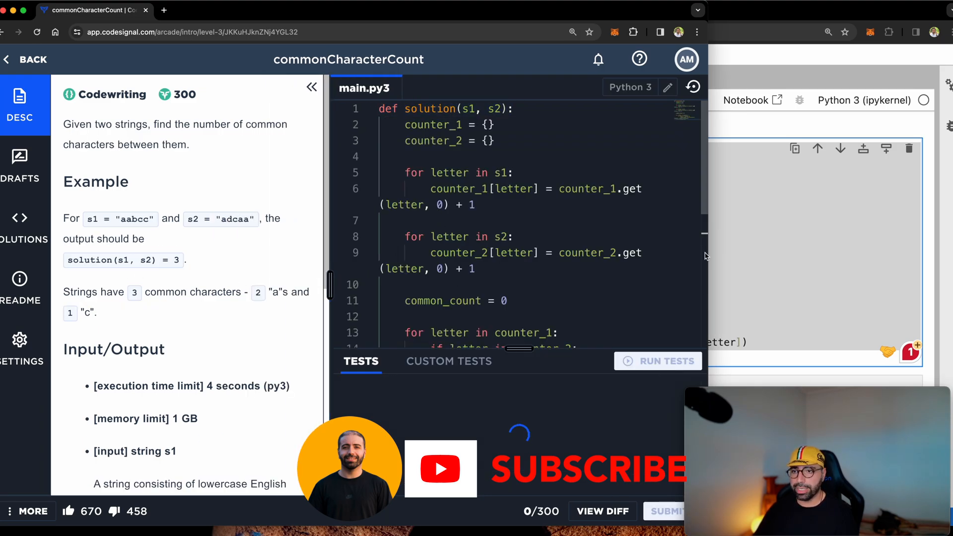
Run the sample tests (5/5 pass), submit the solution and dismiss the 300 XP notification.
left_click(657, 361)
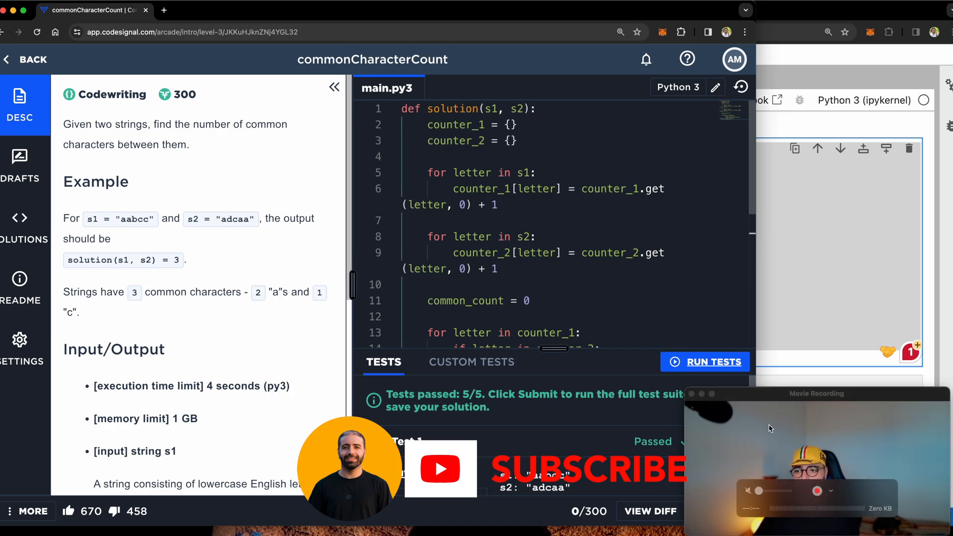
left_click(717, 511)
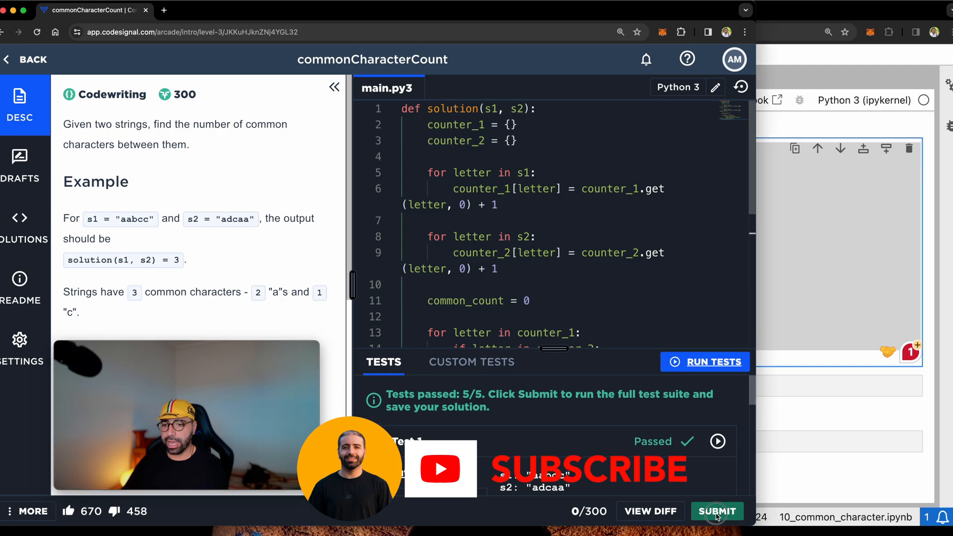
left_click(716, 510)
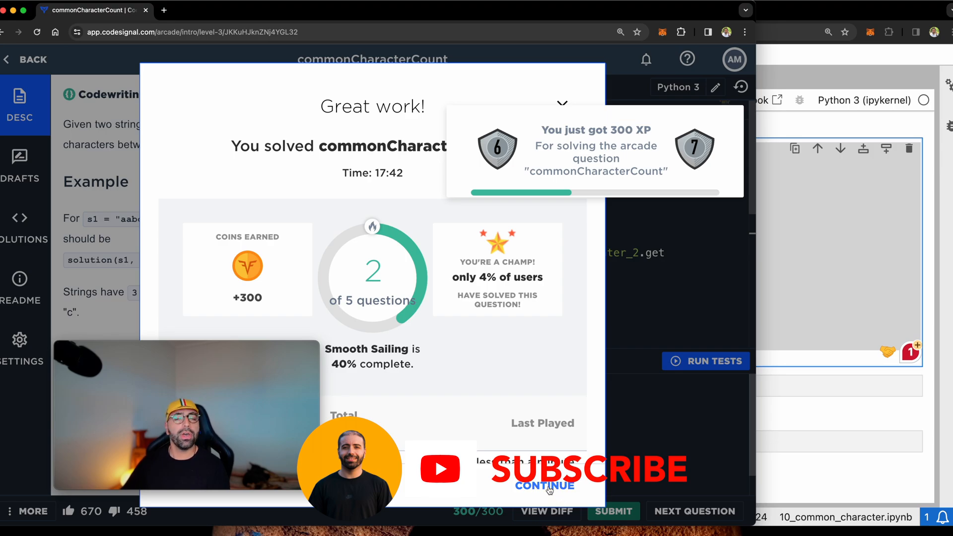
left_click(562, 104)
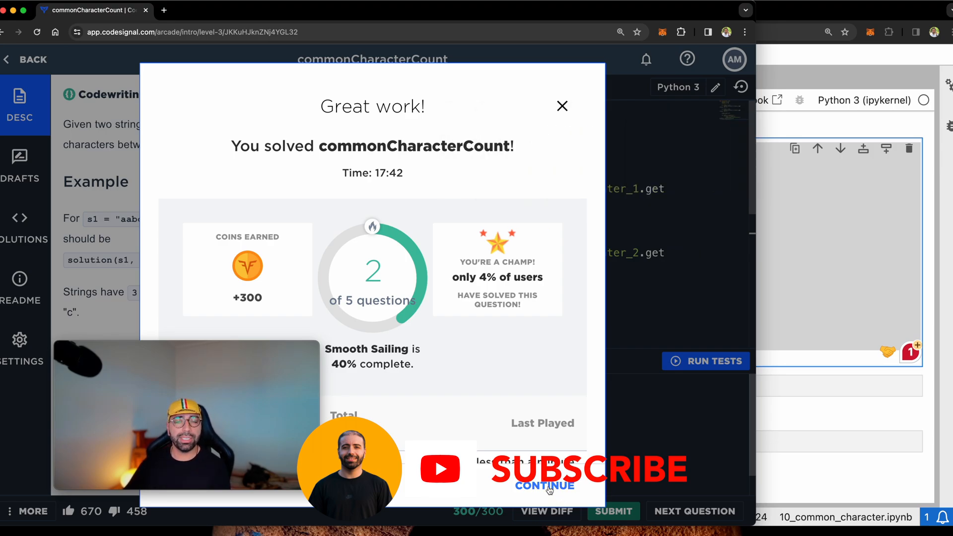